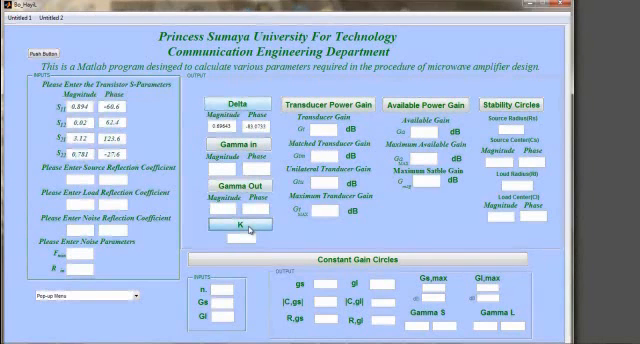
# Show page 2, 'The Complete Smith Chart', scrolled into view for plotting.
pyautogui.click(232, 230)
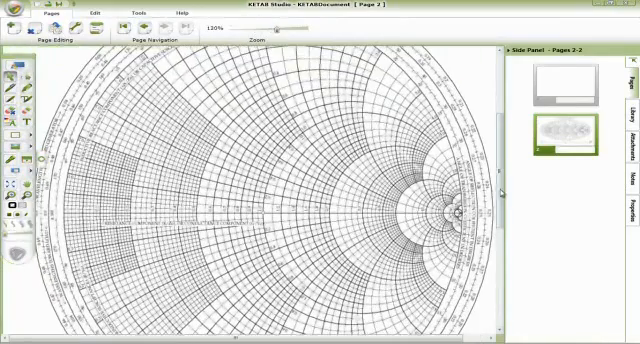
pyautogui.scroll(-3)
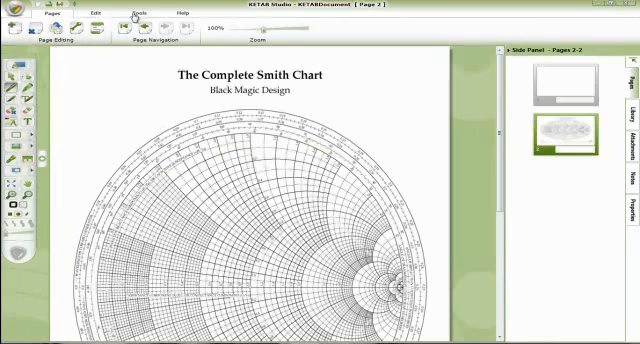
# Lay the Ruler across the Smith chart so a straight line can be traced along it.
pyautogui.click(134, 12)
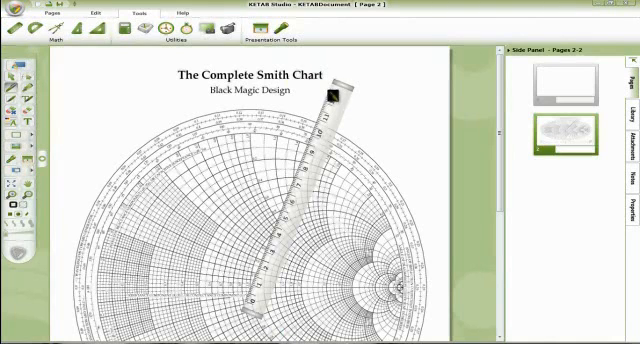
pyautogui.moveTo(330, 96); pyautogui.dragTo(280, 304)
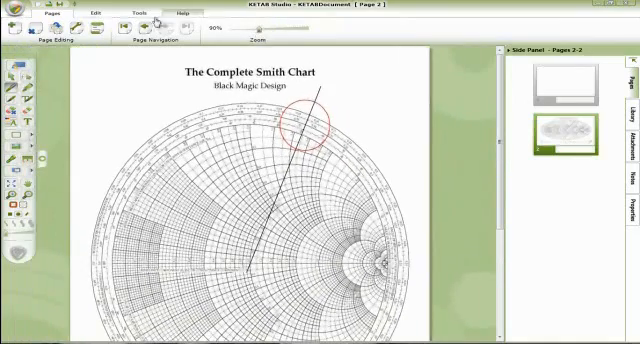
# Align the Ruler with the top circle and angle it toward the chart centre for the second line.
pyautogui.click(132, 12)
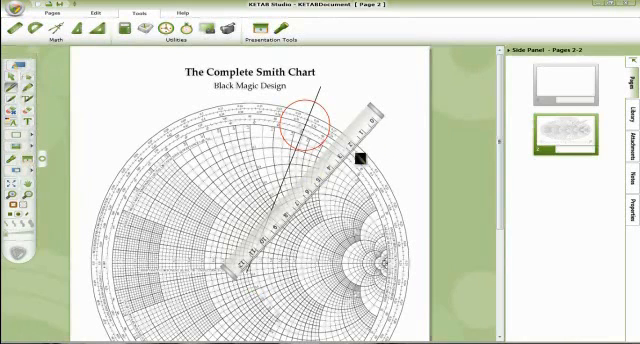
pyautogui.moveTo(364, 156); pyautogui.dragTo(250, 280)
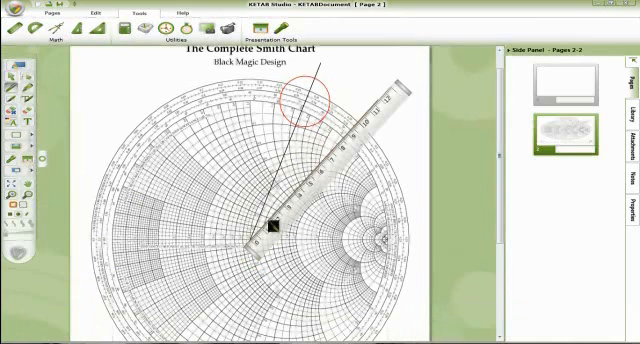
pyautogui.moveTo(278, 224); pyautogui.dragTo(344, 158)
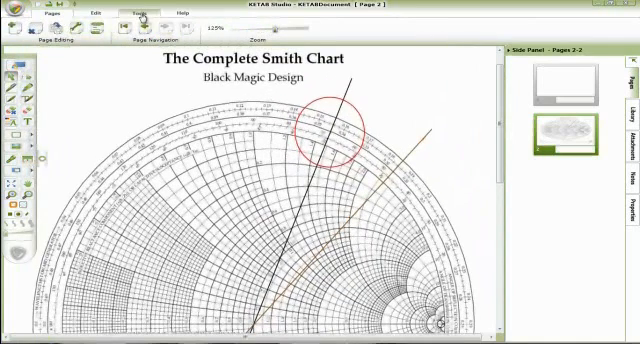
# Draw the larger orange stability circle arcing across the top of the chart.
pyautogui.click(138, 12)
pyautogui.write('unstable')
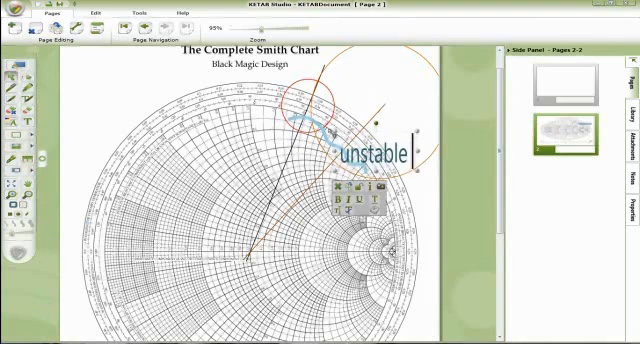
# Complete the label to read 'unstable region', curving along the larger circle.
pyautogui.write('regi')
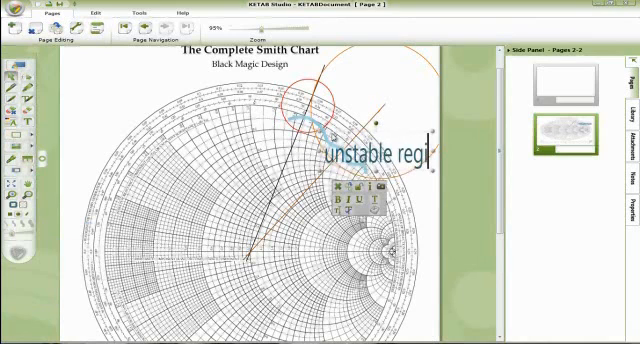
pyautogui.write('on')
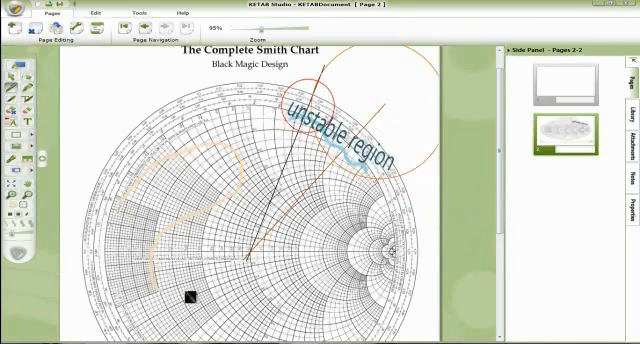
# Highlight the stable lower-left area of the chart with shading.
pyautogui.moveTo(190, 296); pyautogui.dragTo(256, 310)
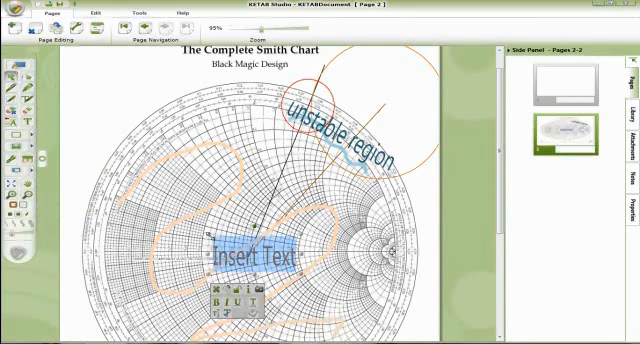
# Add the large brown 'stability region' label over the shaded area.
pyautogui.write('stab')
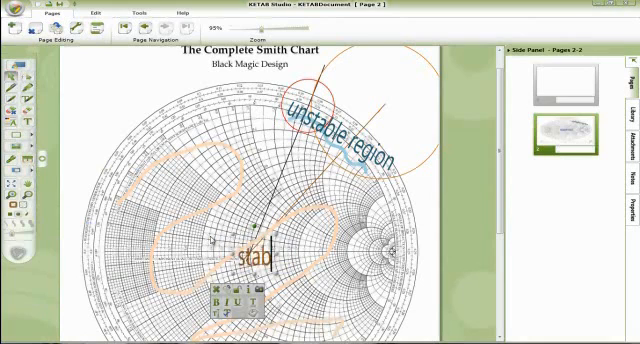
pyautogui.write('ility')
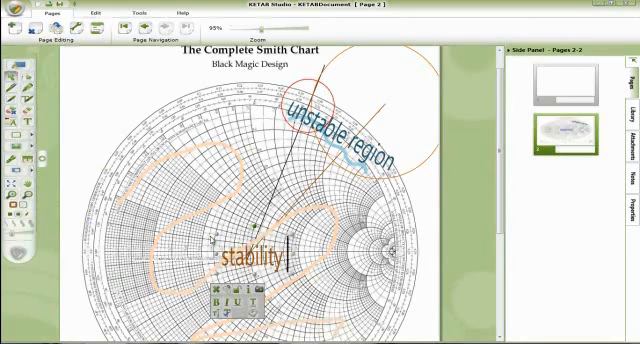
pyautogui.write('region')
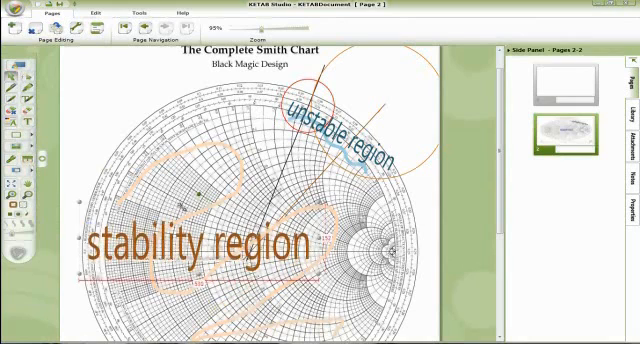
pyautogui.click(196, 246)
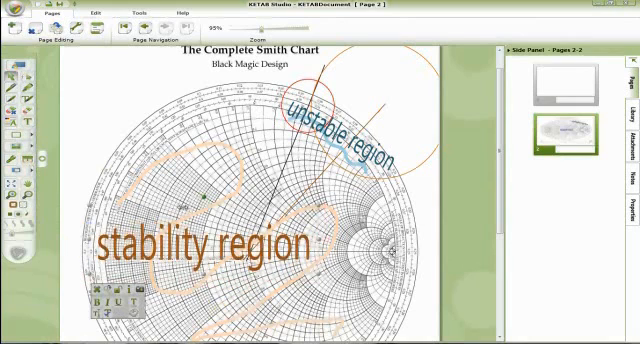